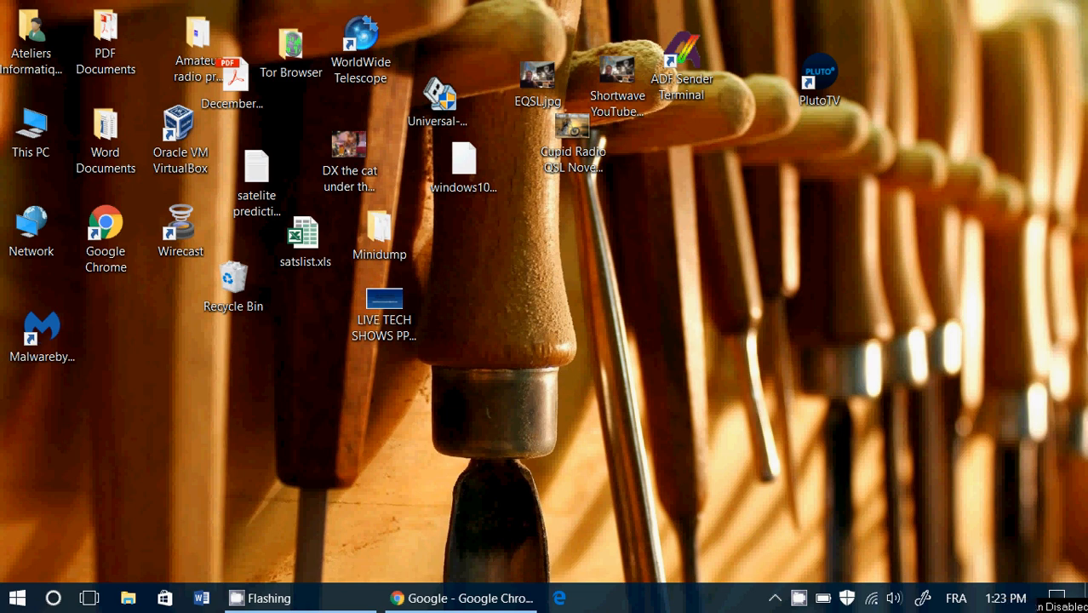
mouse_move(363, 443)
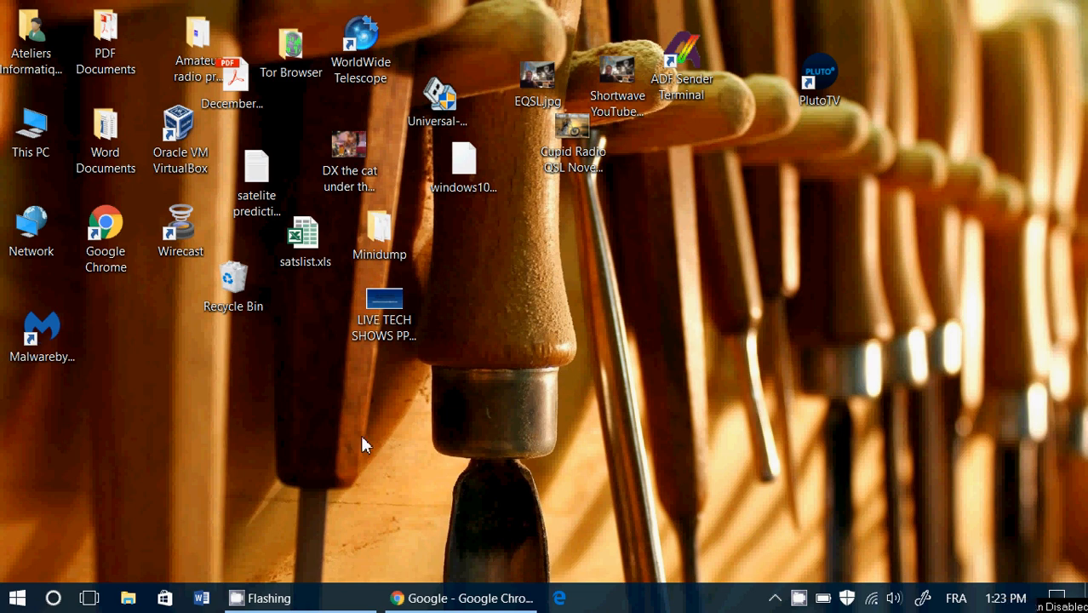
Step: Restore the Chrome window showing the Google home page from the taskbar
click(462, 597)
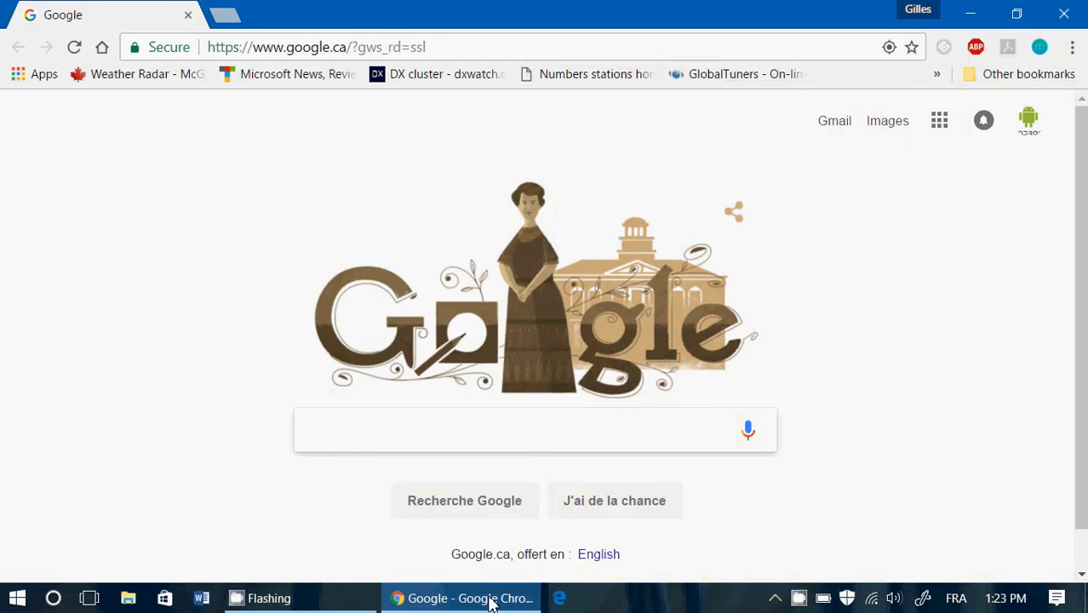
Step: Launch a new incognito window from Chrome's Customize menu
click(534, 429)
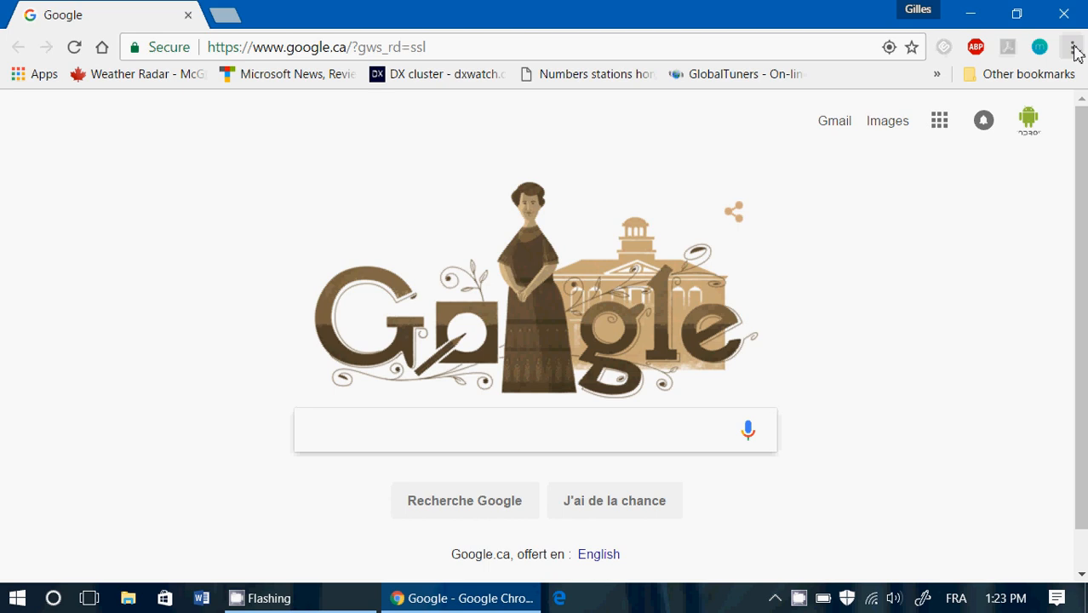
click(1073, 47)
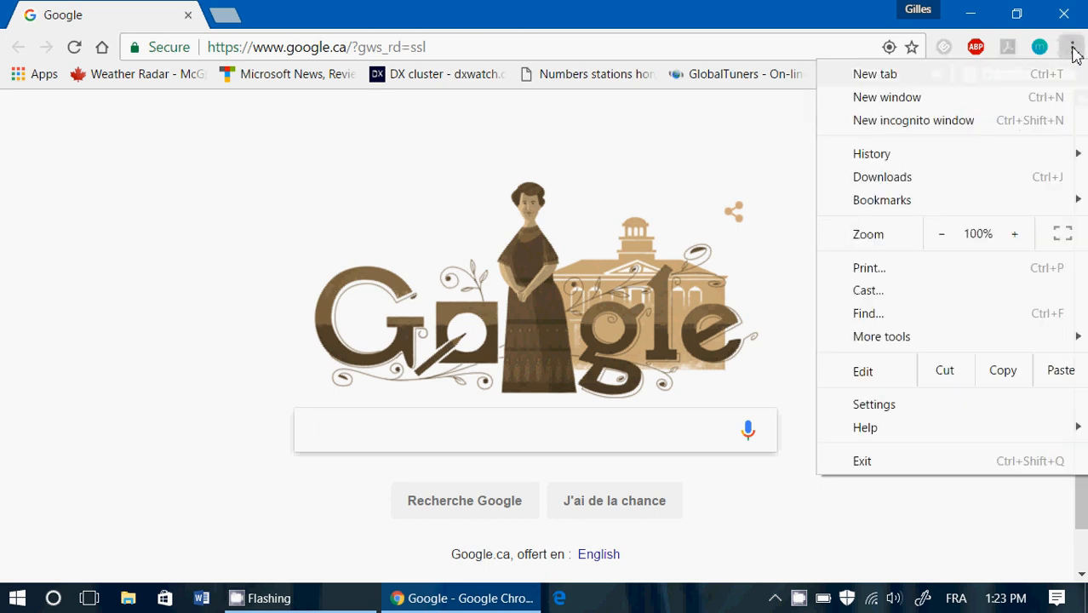
mouse_move(913, 120)
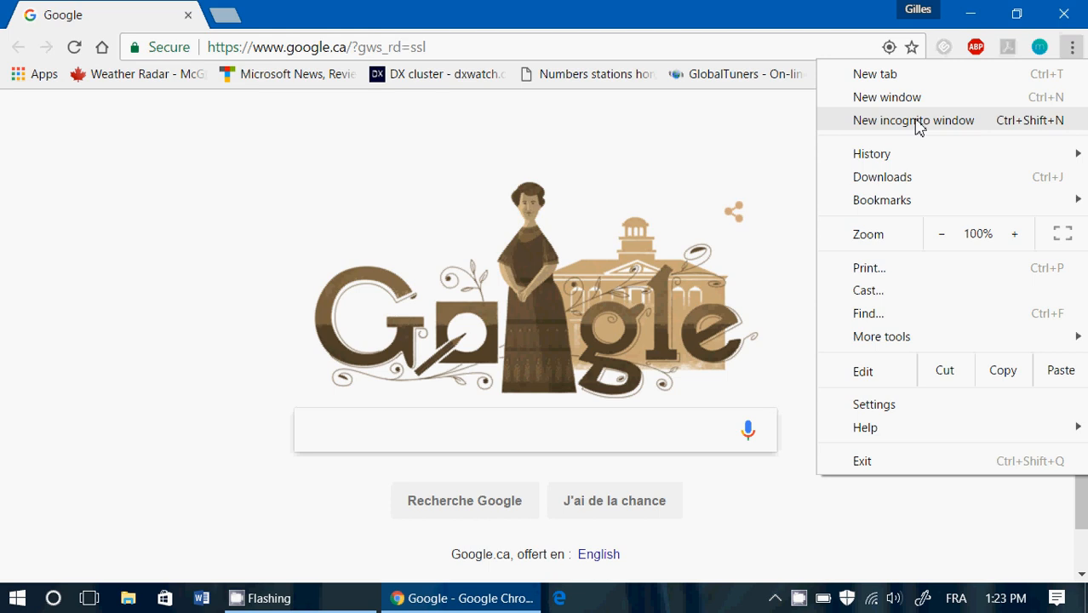
click(874, 74)
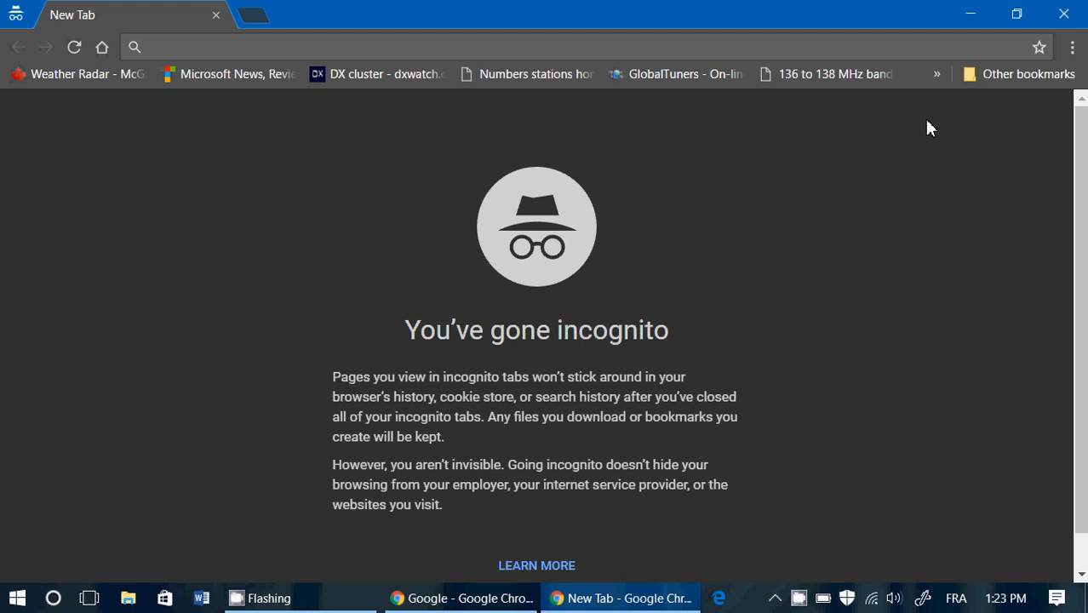
Step: Focus the incognito tab's address bar to enter a web address
click(340, 47)
text(spa)
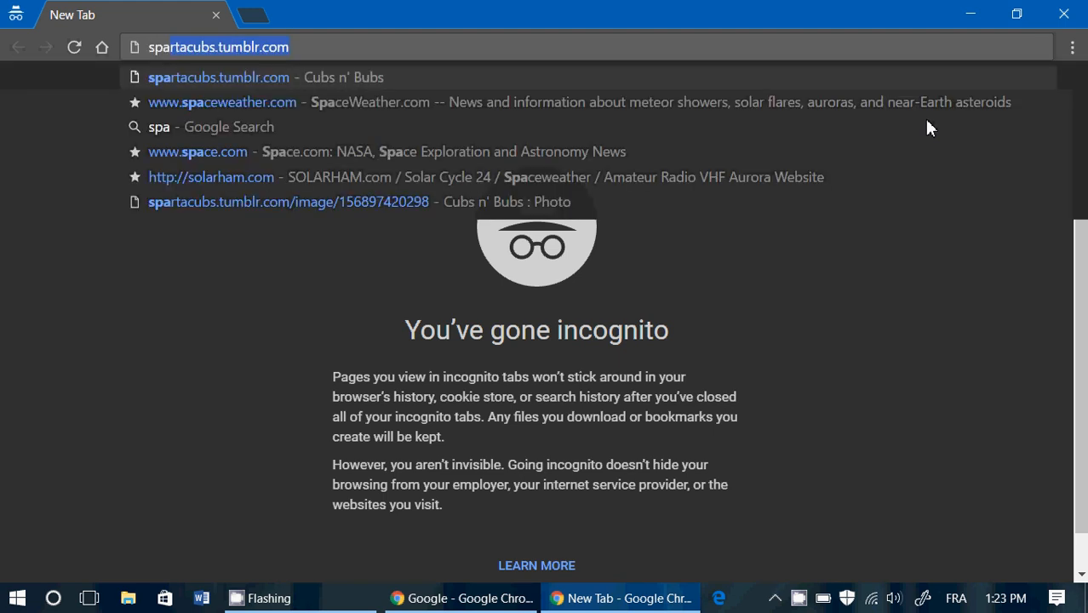
click(222, 102)
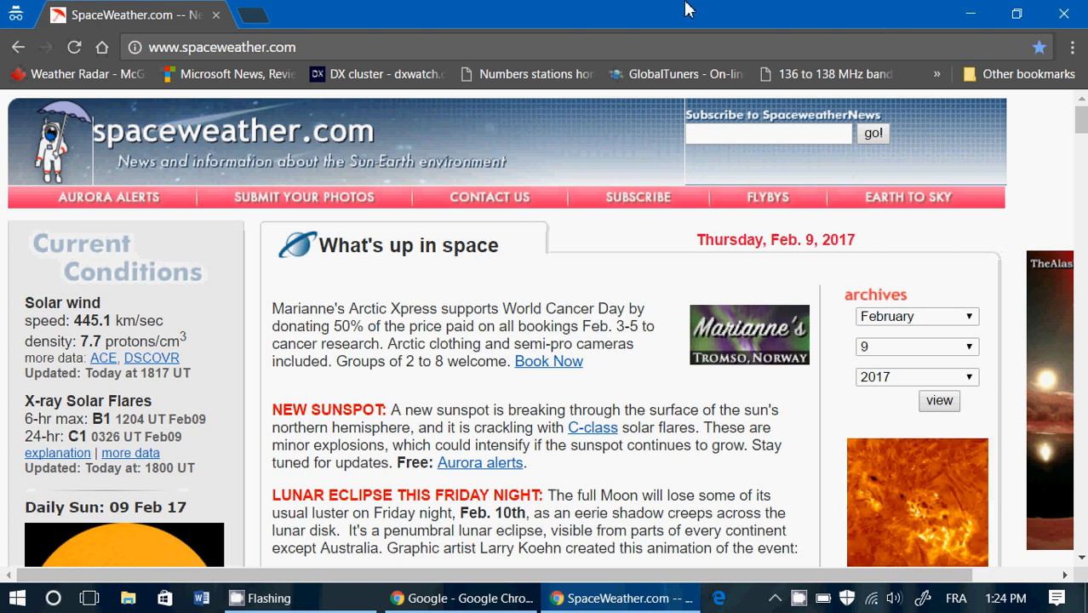
click(374, 74)
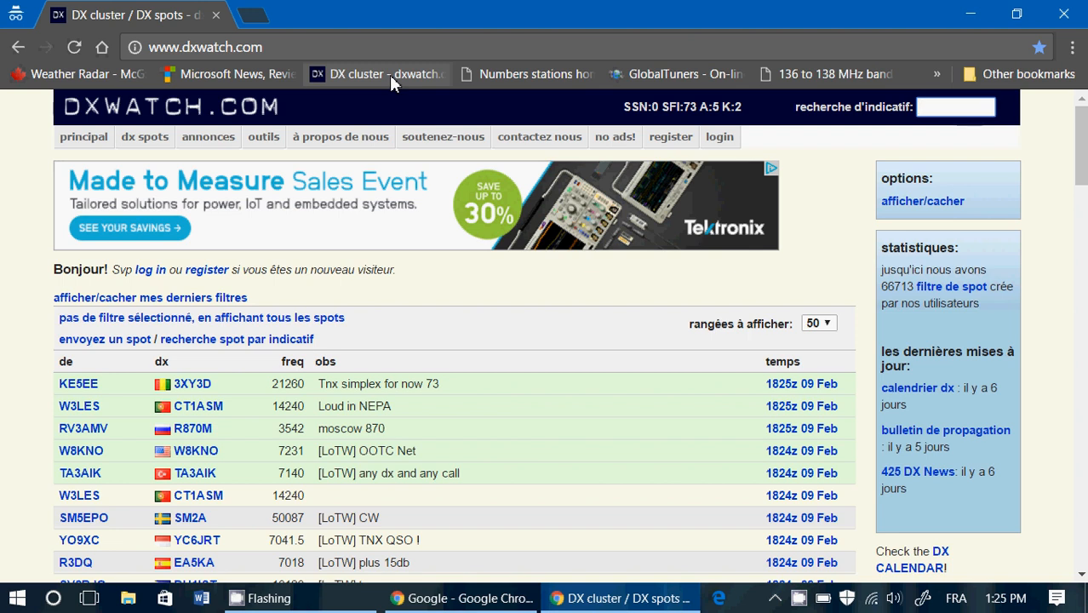
Step: Refresh the DXWatch.com spots list twice to show new entries like OH6PA
click(955, 106)
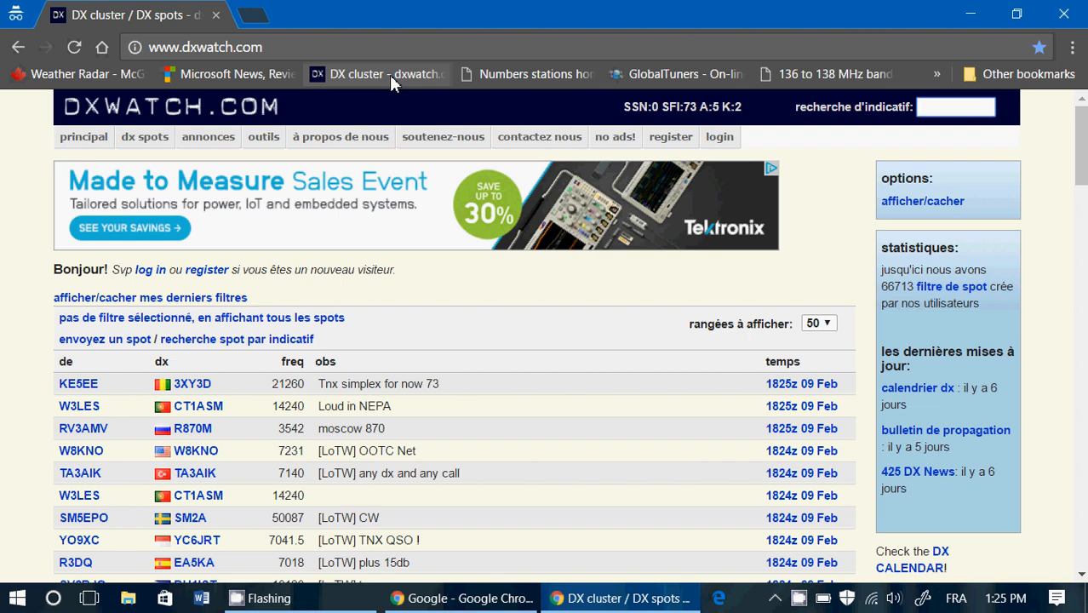
click(955, 107)
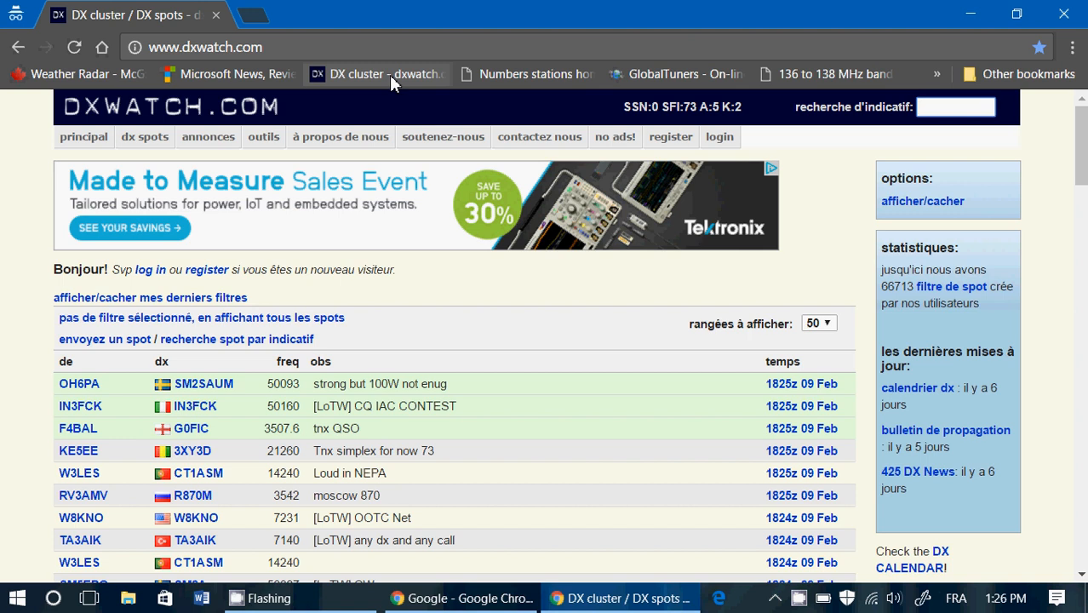
click(955, 106)
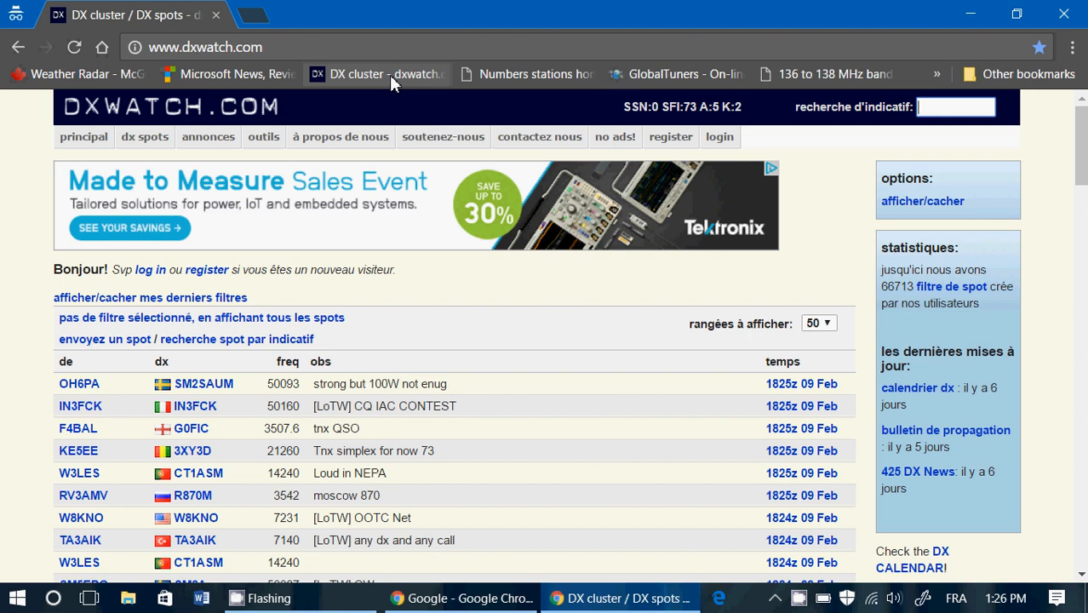
mouse_move(617, 9)
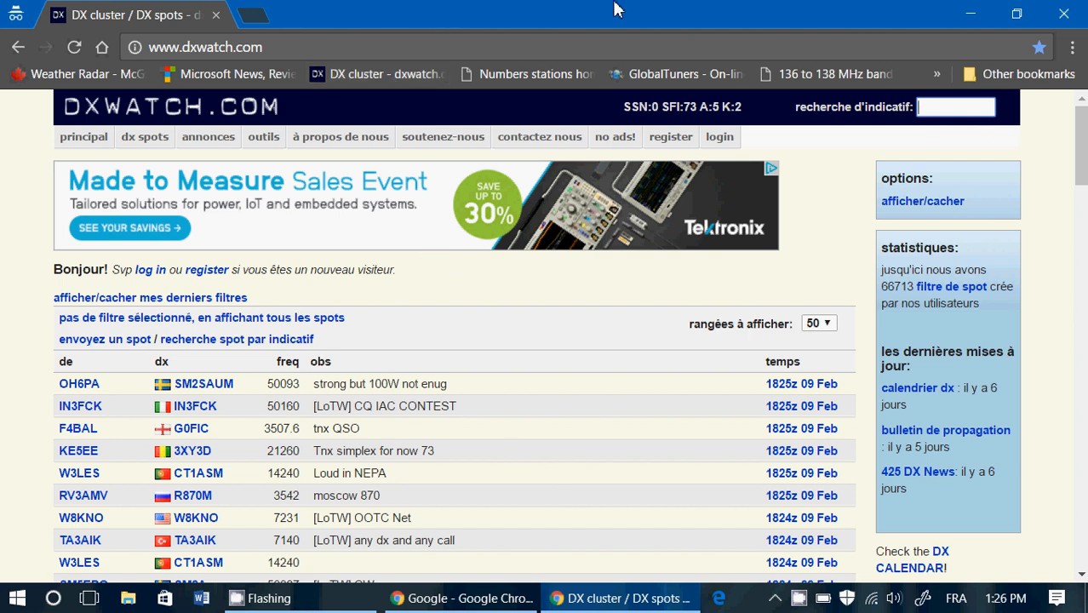